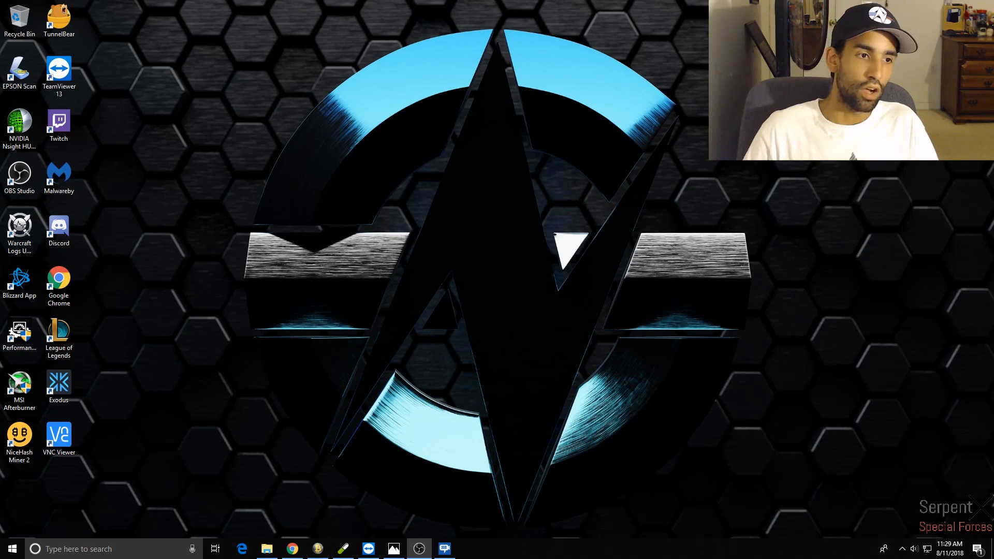
Show the AMD driver page in Chrome, its supported Radeon products, then the Adrenalin download listings.
left_click(19, 437)
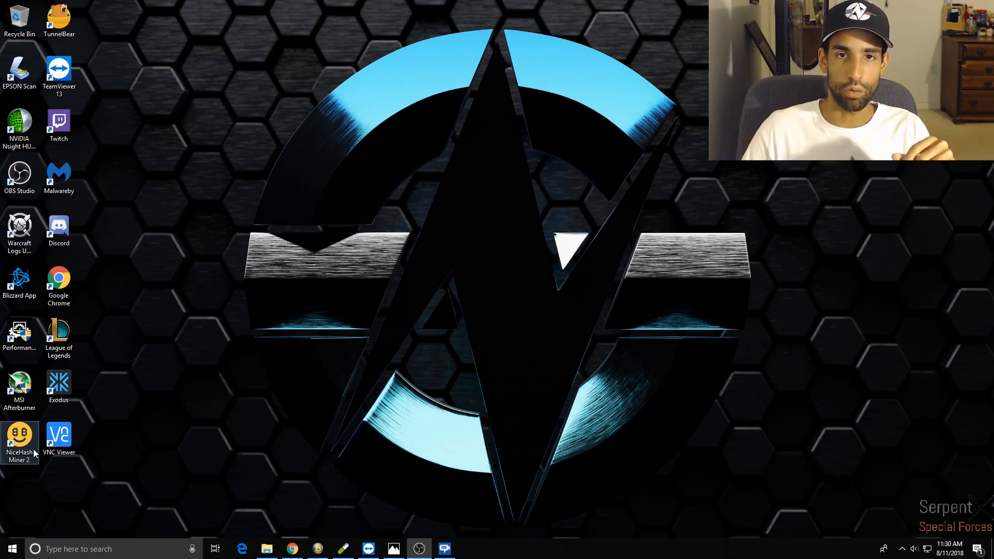
left_click(58, 437)
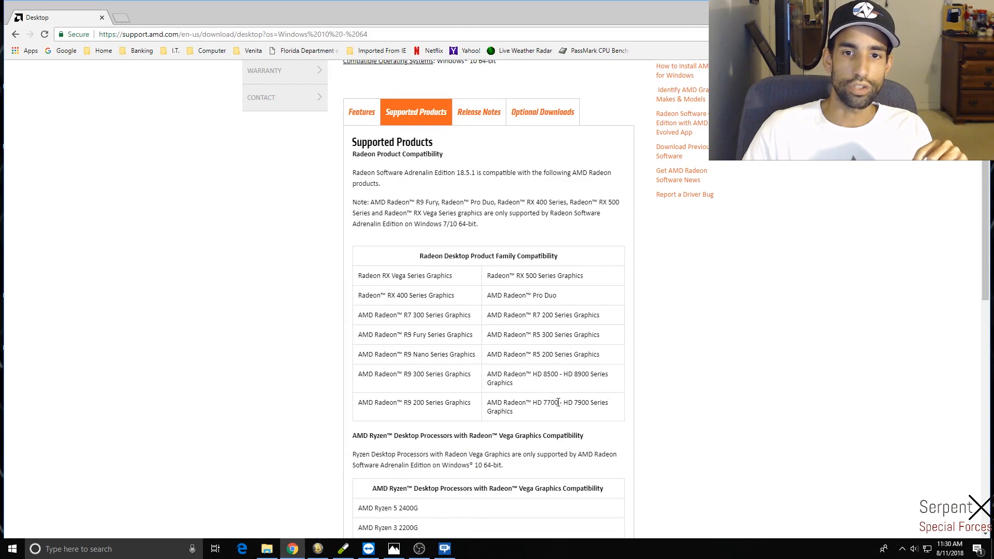
mouse_move(536, 412)
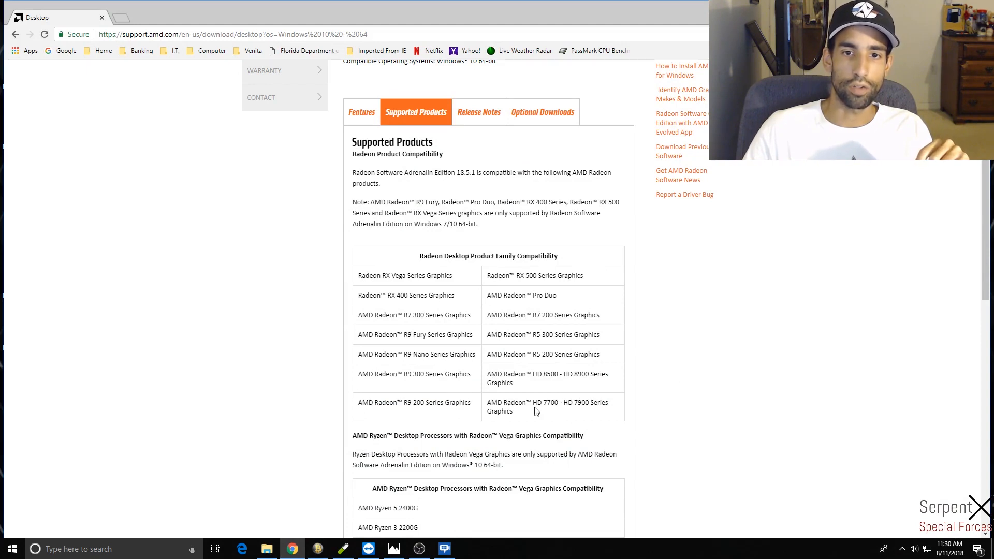
mouse_move(535, 399)
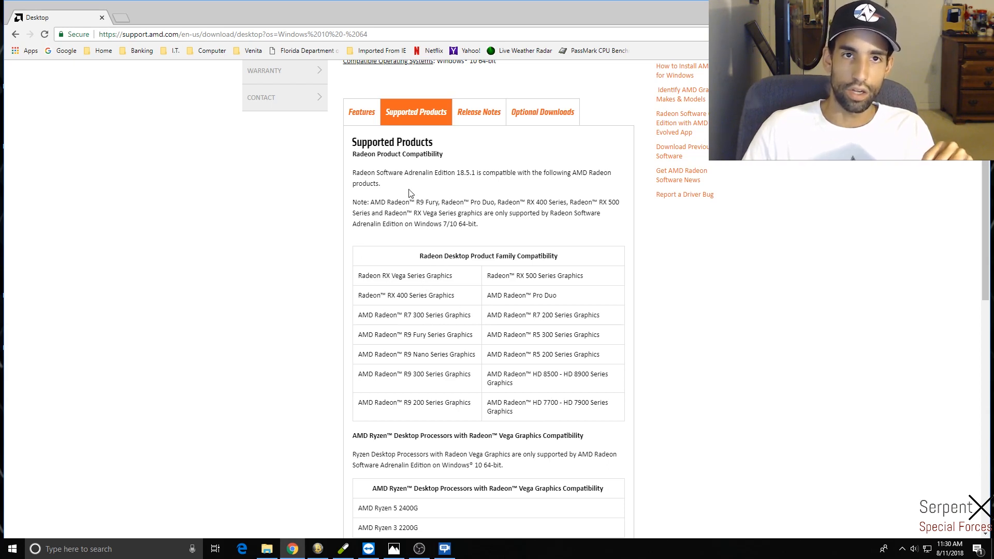
left_click(362, 112)
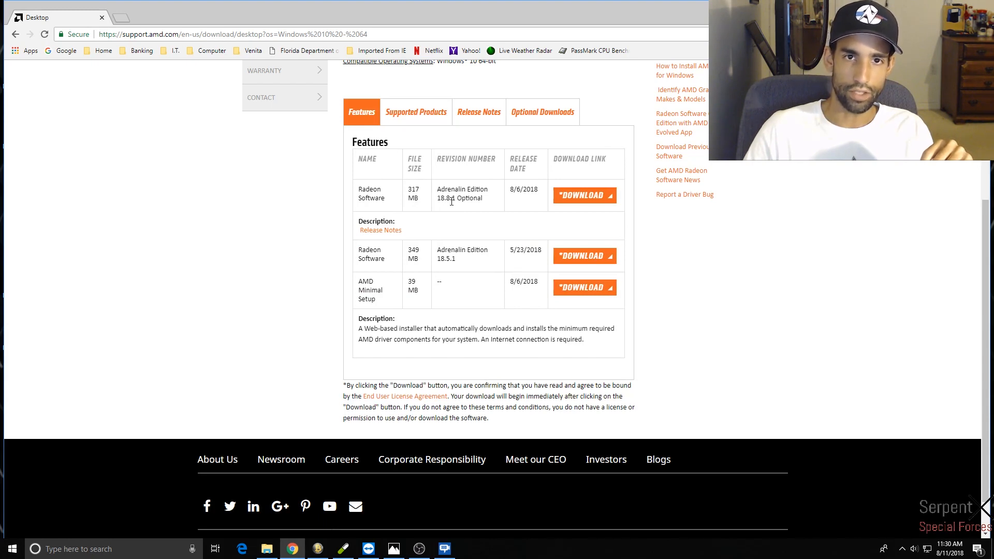
double_click(468, 198)
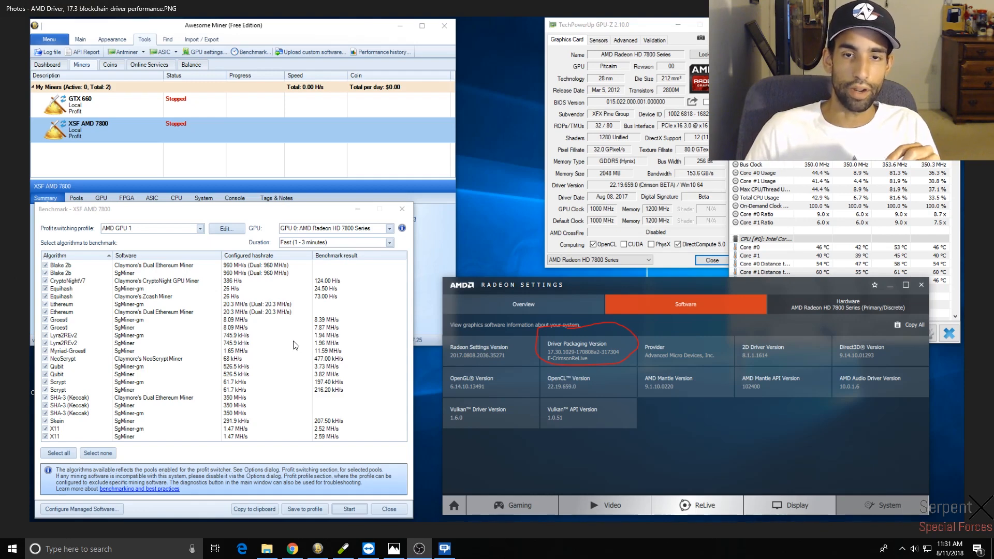
mouse_move(578, 348)
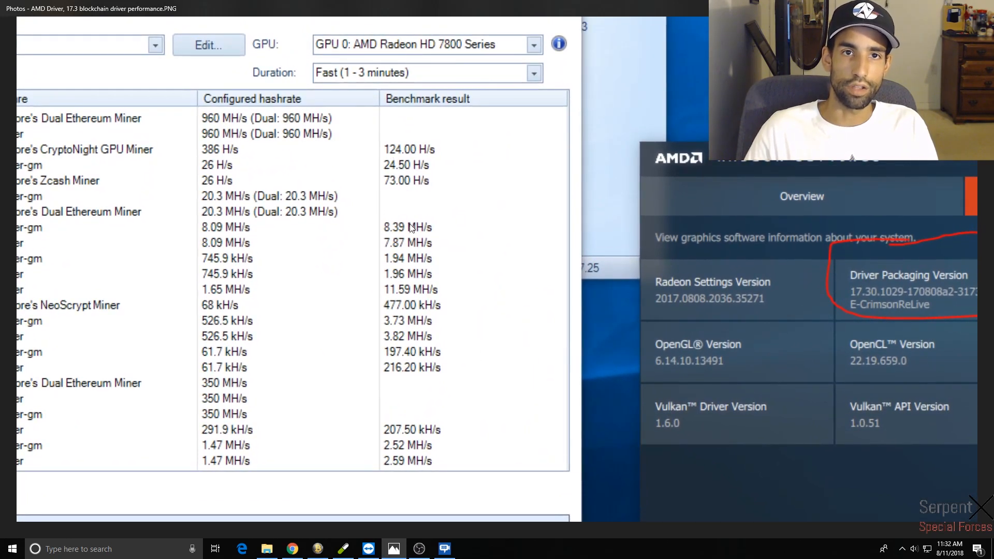
mouse_move(503, 215)
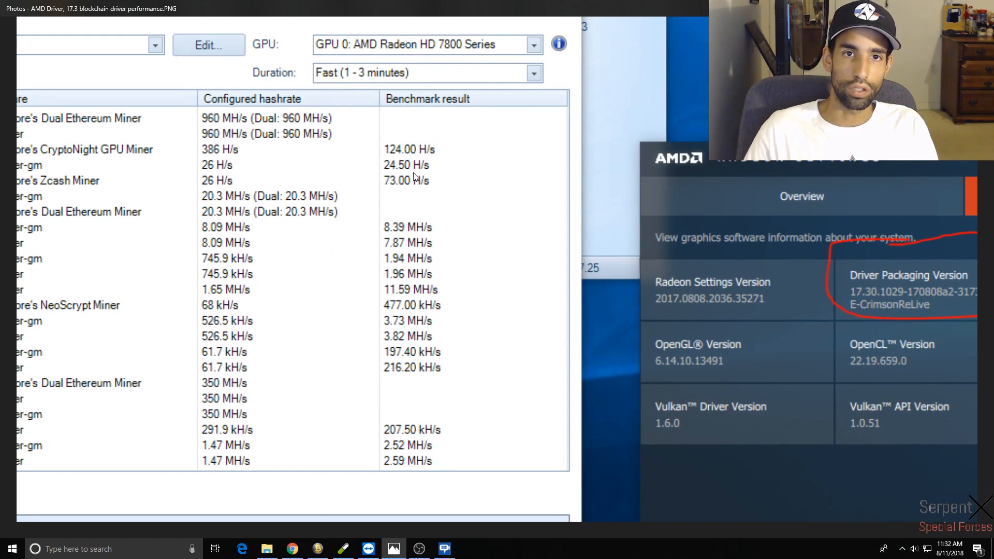
mouse_move(407, 171)
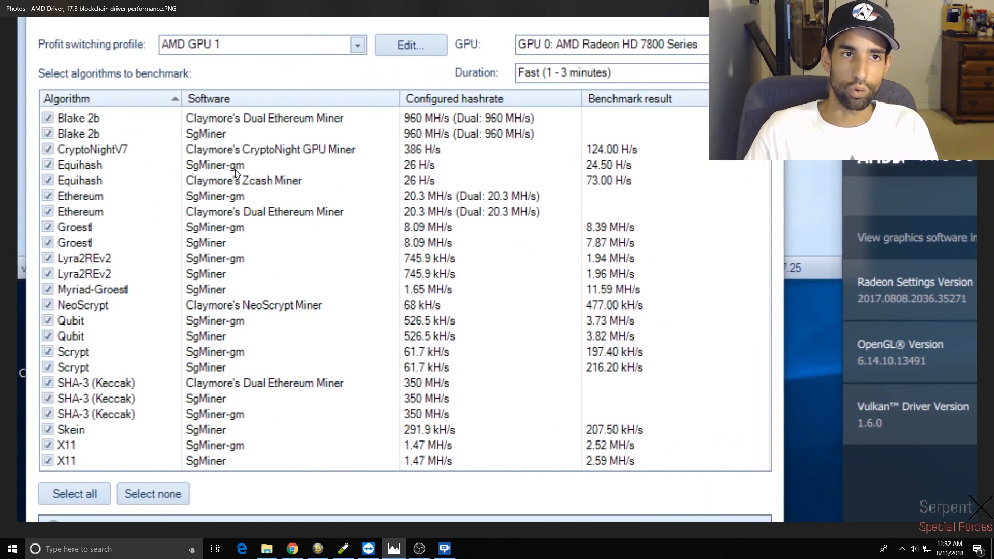
mouse_move(577, 156)
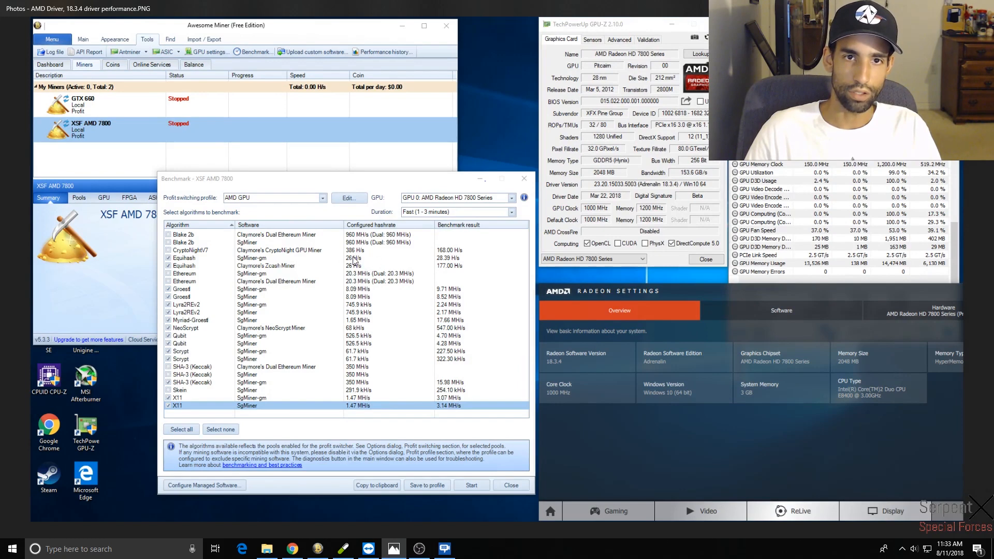
mouse_move(561, 373)
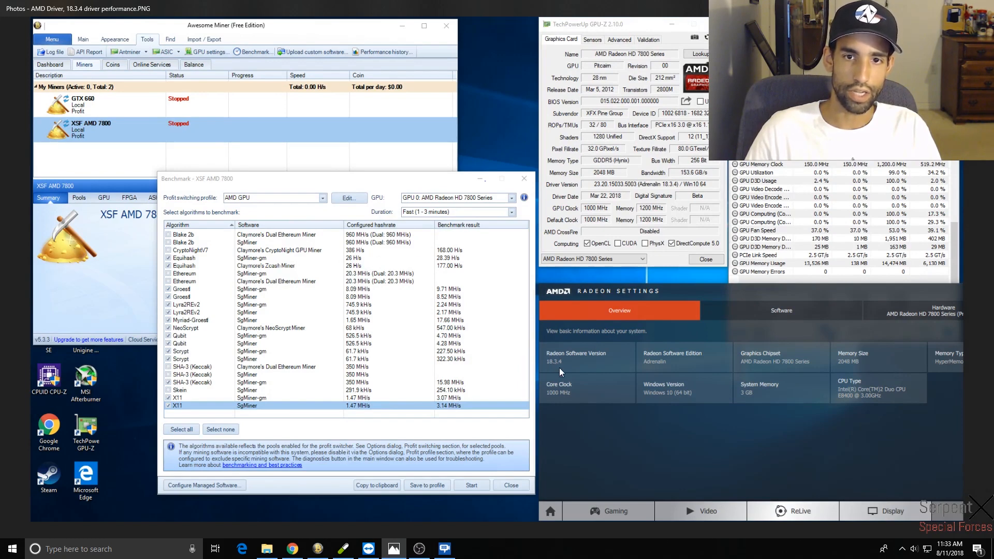
mouse_move(532, 368)
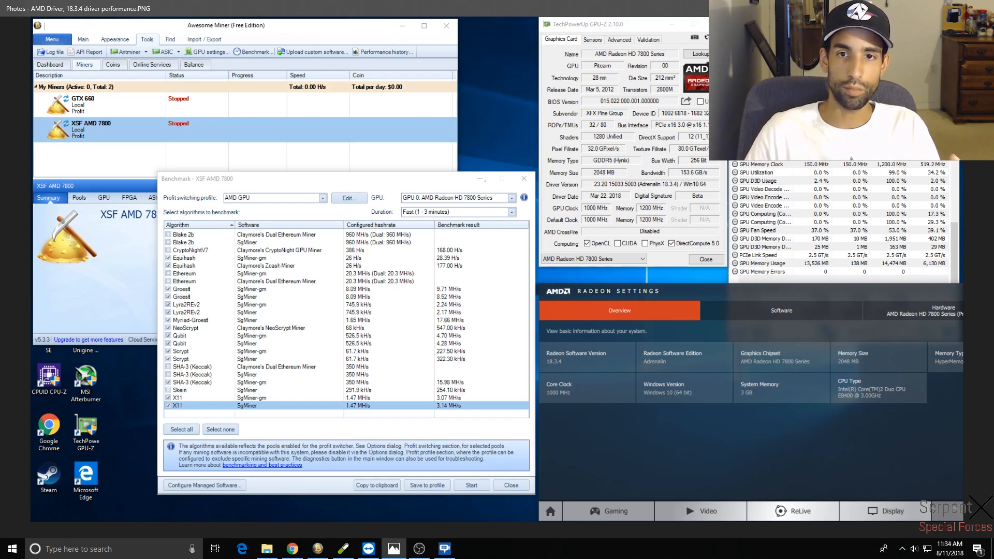
mouse_move(39, 277)
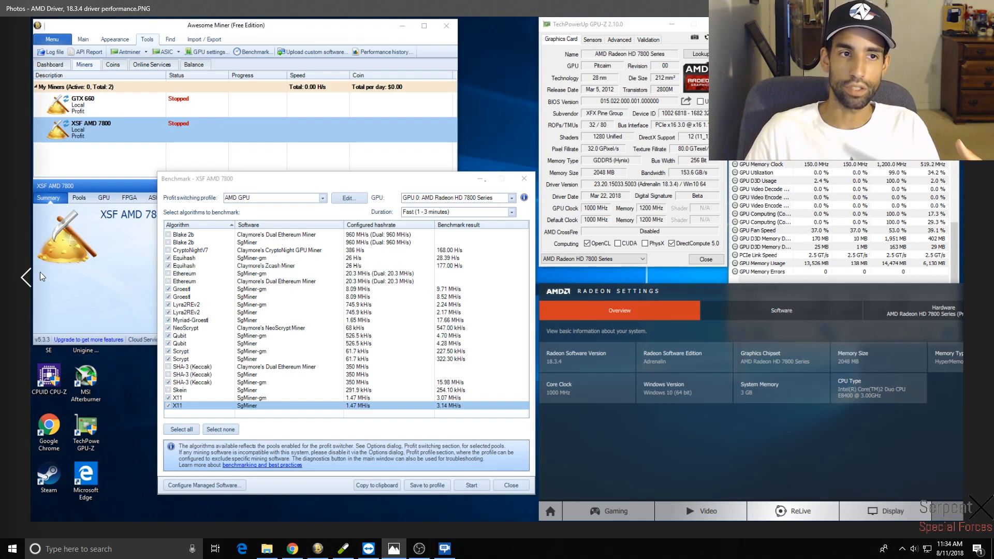
mouse_move(26, 277)
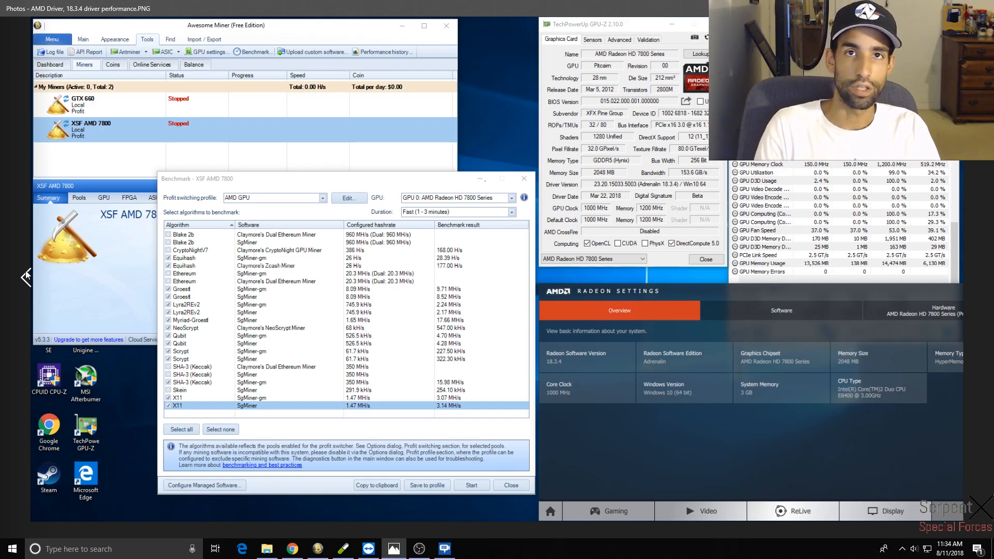
mouse_move(72, 283)
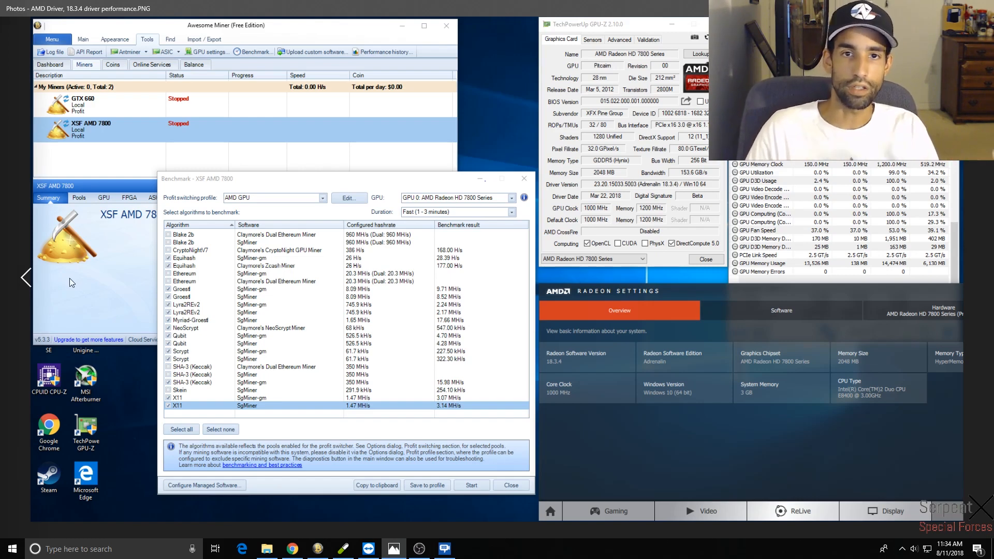
mouse_move(25, 278)
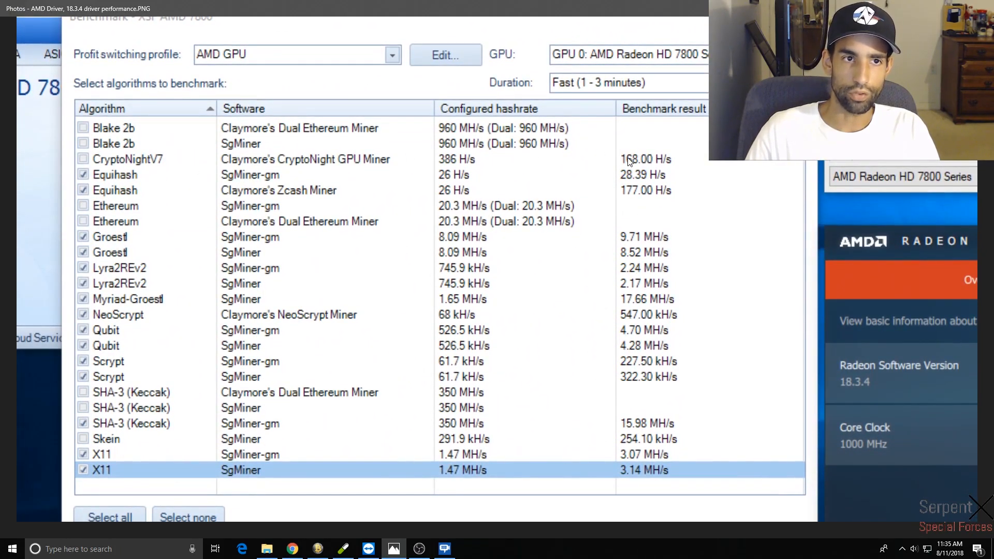
mouse_move(351, 245)
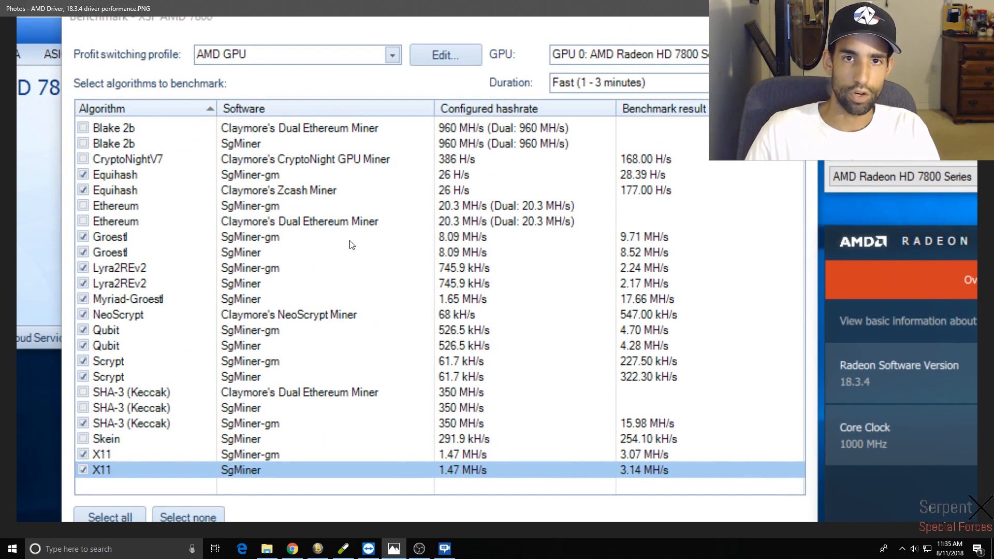
mouse_move(95, 236)
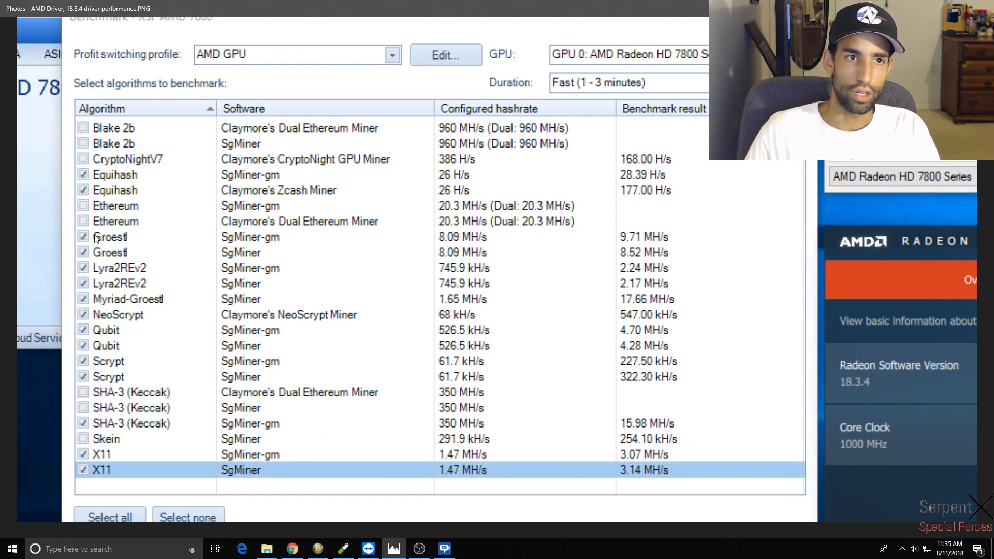
mouse_move(496, 220)
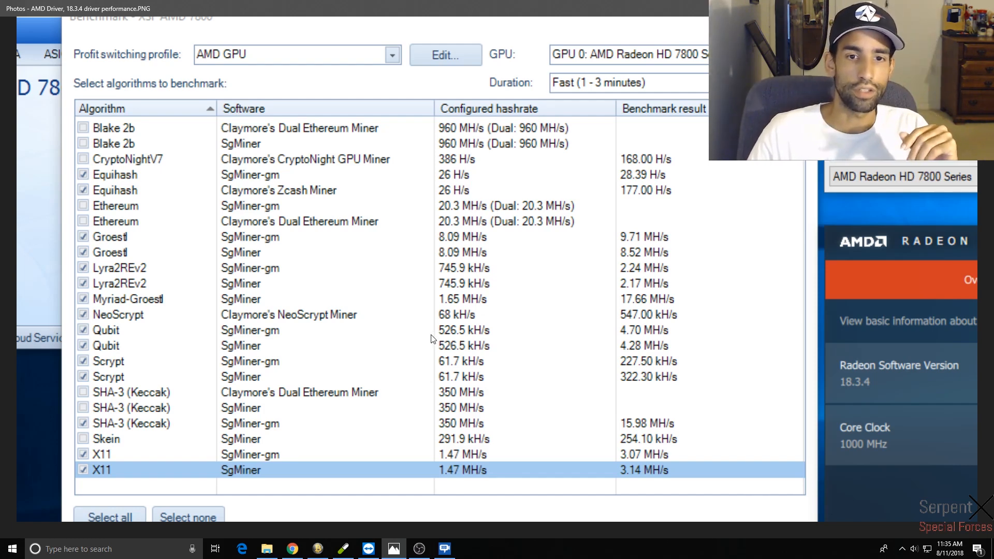
mouse_move(632, 394)
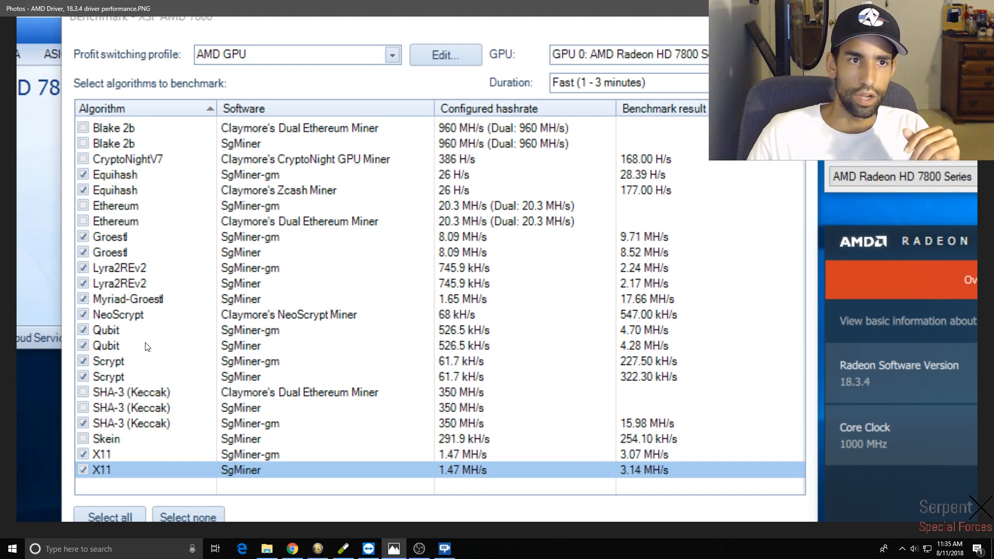
mouse_move(135, 278)
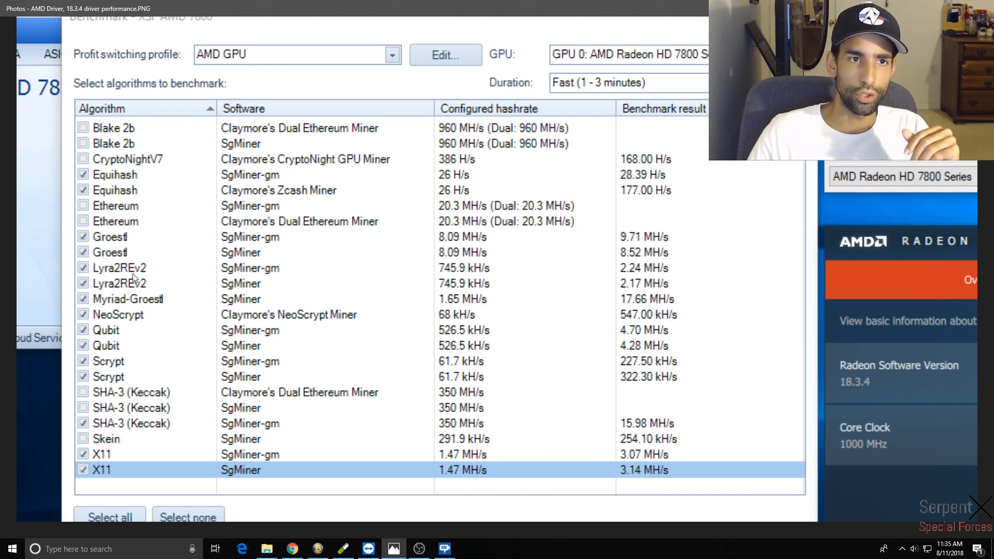
mouse_move(631, 274)
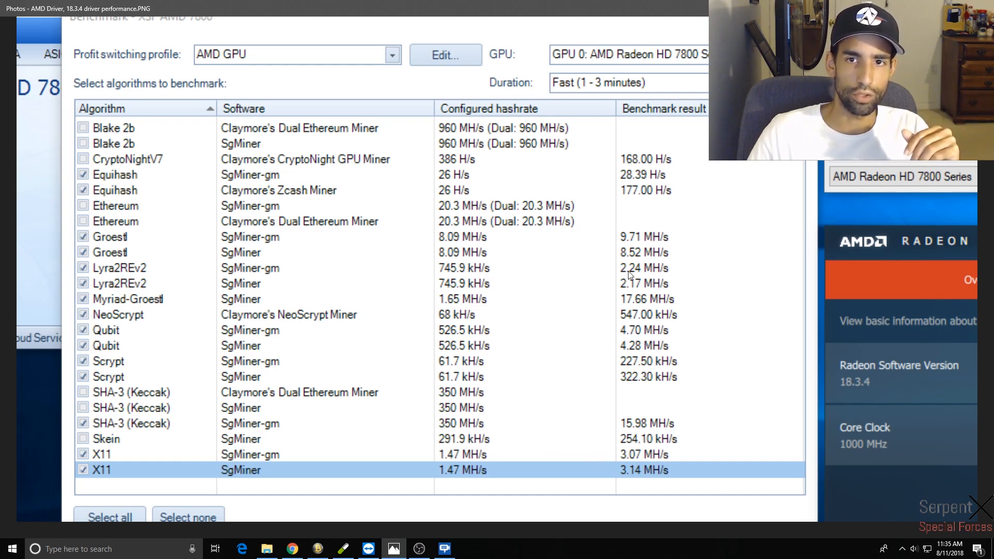
mouse_move(437, 322)
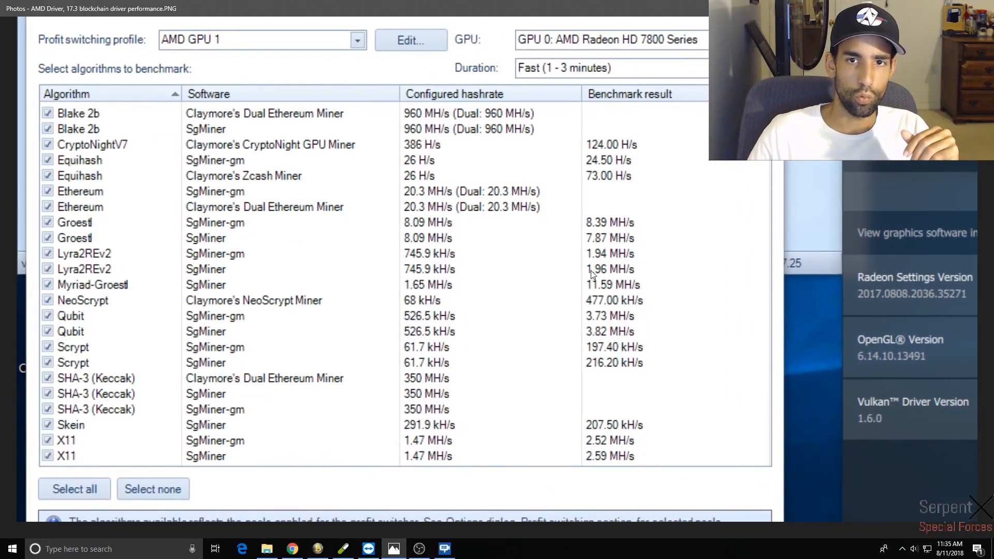
mouse_move(608, 279)
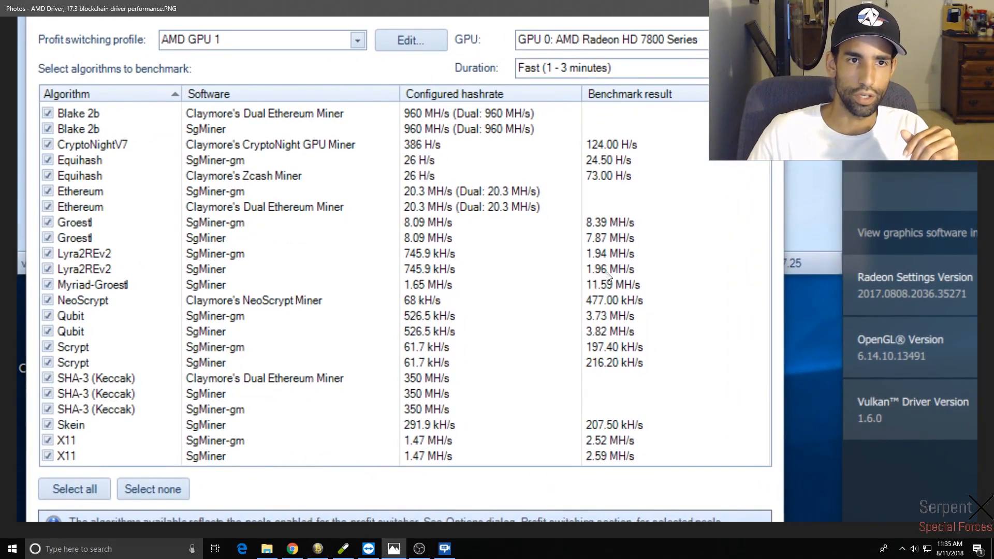
mouse_move(607, 248)
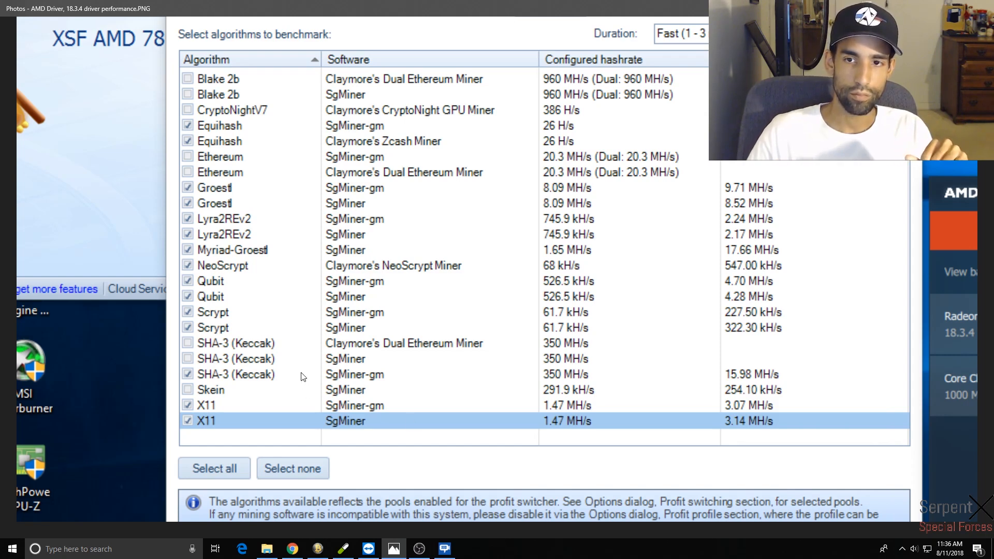
mouse_move(487, 397)
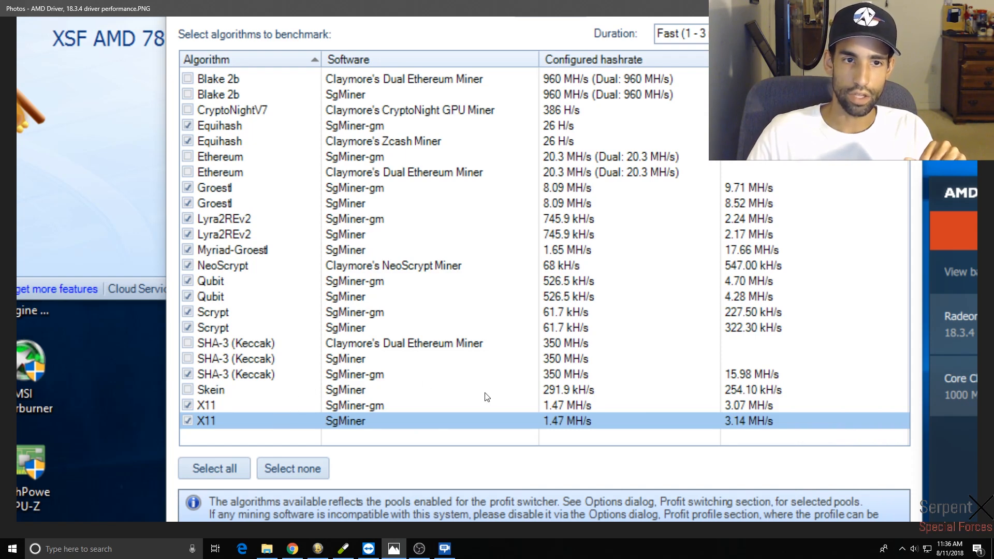
mouse_move(301, 212)
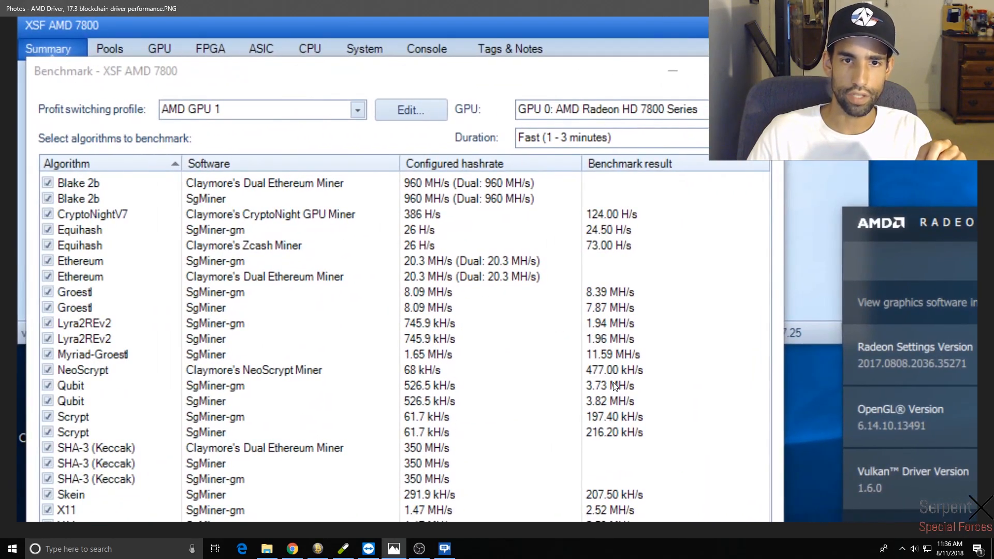
mouse_move(114, 346)
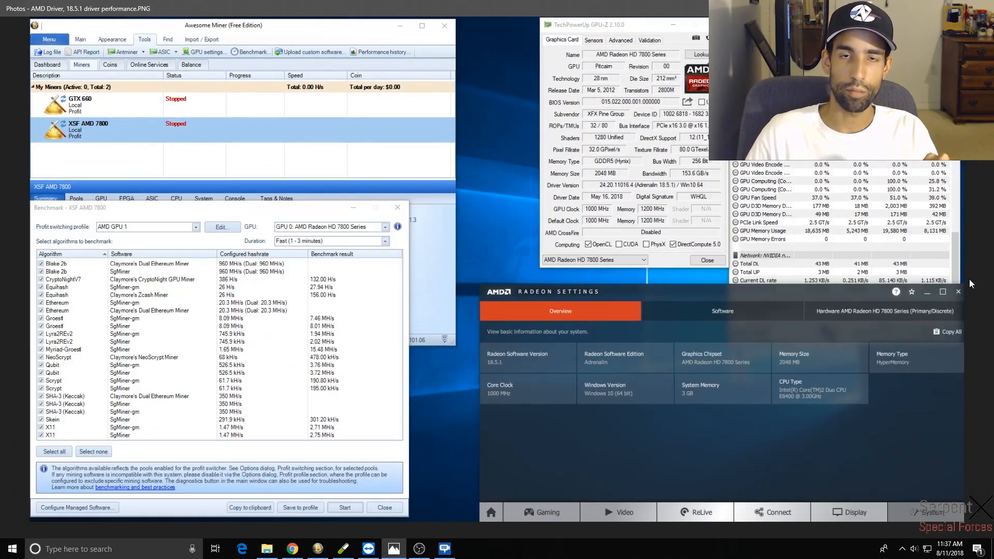
mouse_move(547, 389)
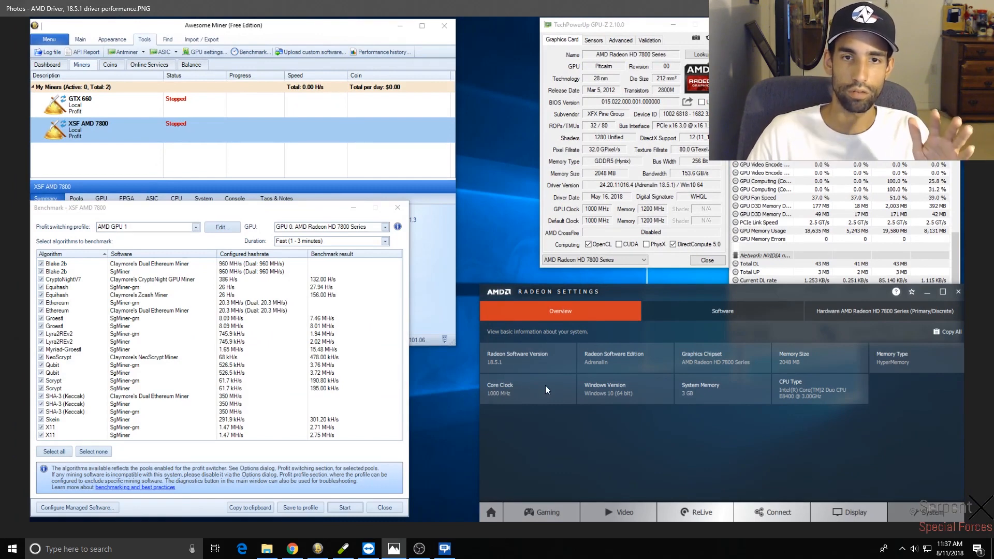
mouse_move(459, 417)
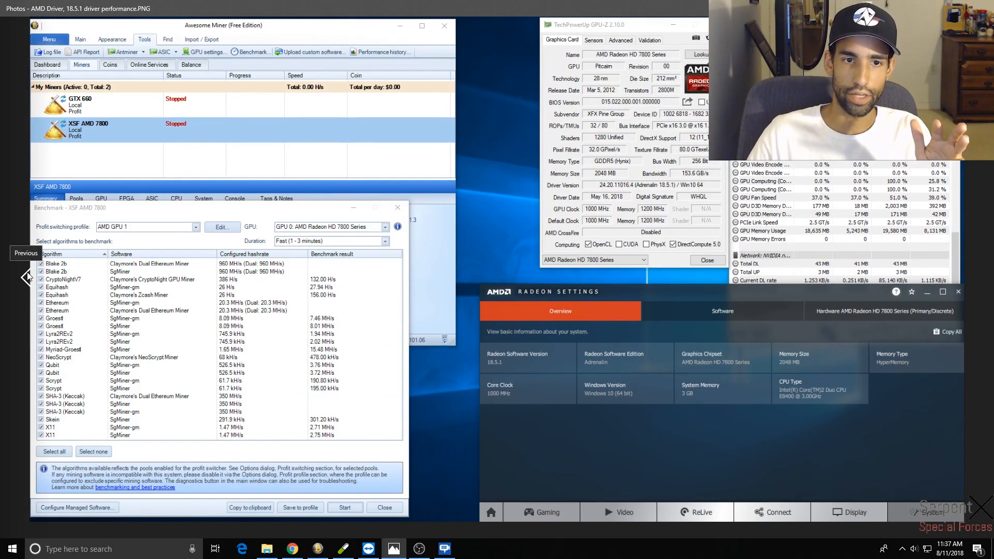
Go back to the 18.3.4 driver screenshot showing its 322.30 kH/s Scrypt result.
left_click(685, 303)
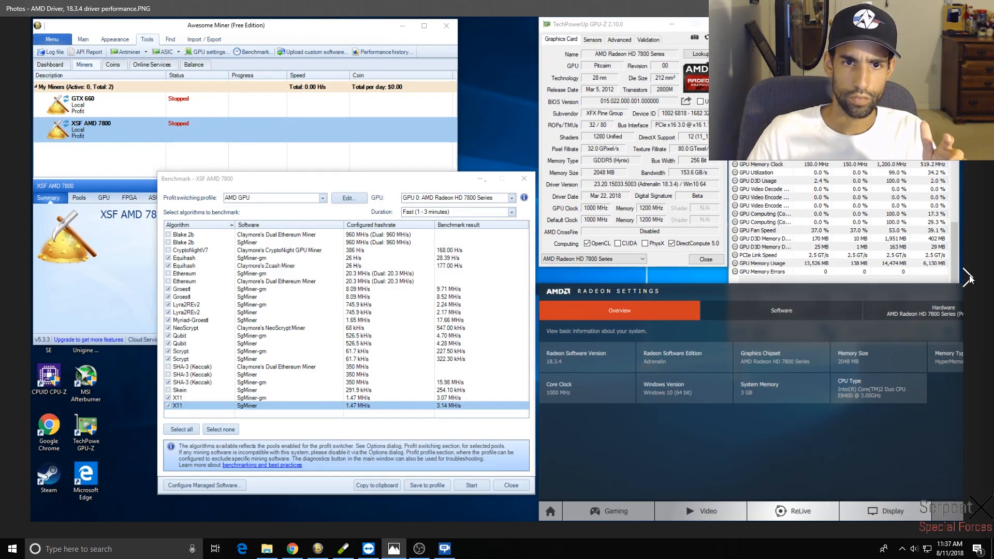
mouse_move(71, 301)
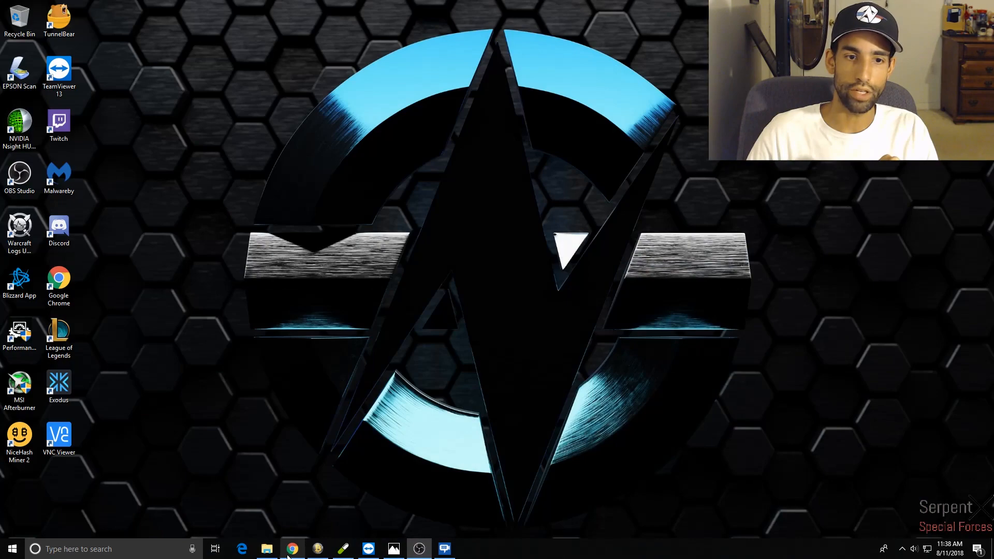
Bring Chrome forward on the AMD page listing Adrenalin 18.8.1 Optional and 18.5.1 downloads.
left_click(291, 549)
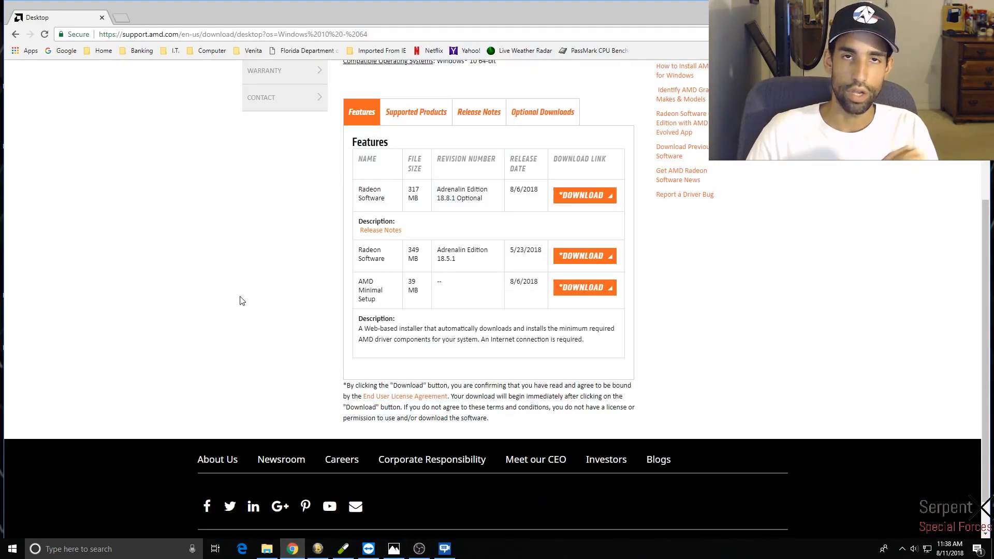
mouse_move(243, 293)
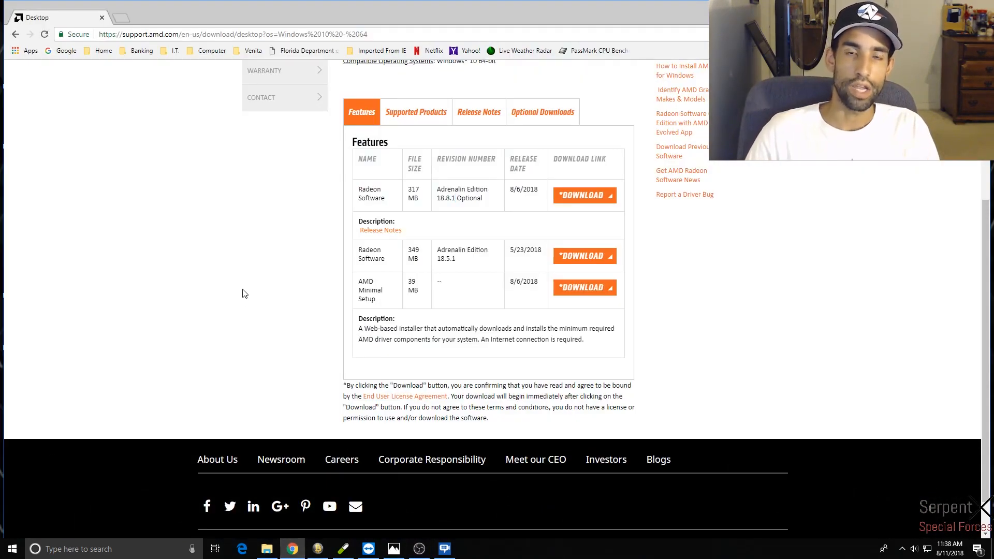
mouse_move(310, 290)
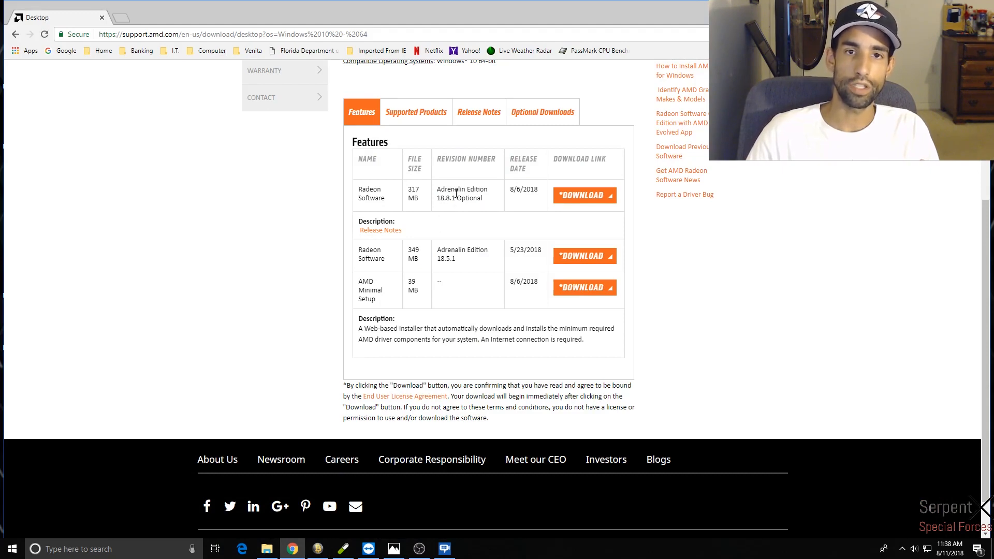
mouse_move(442, 267)
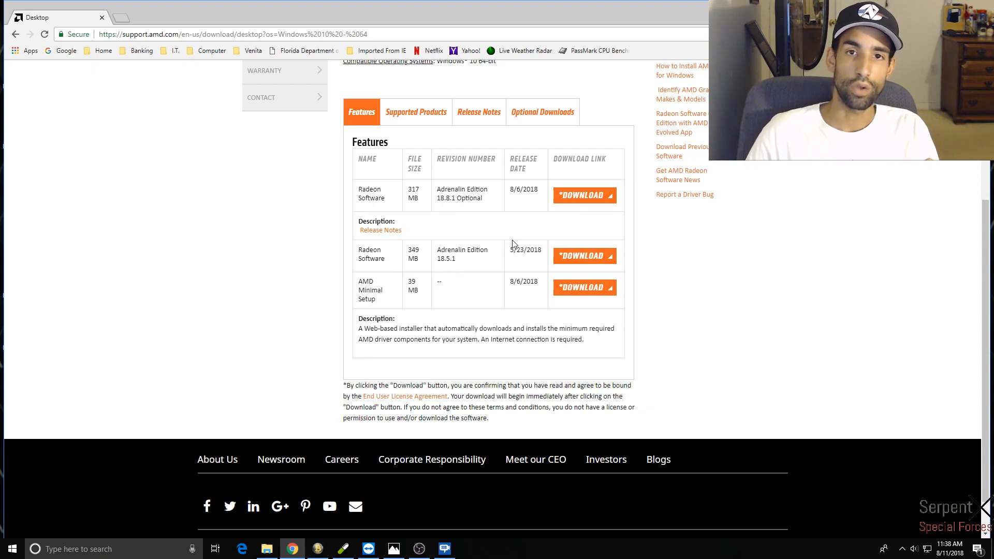
mouse_move(495, 253)
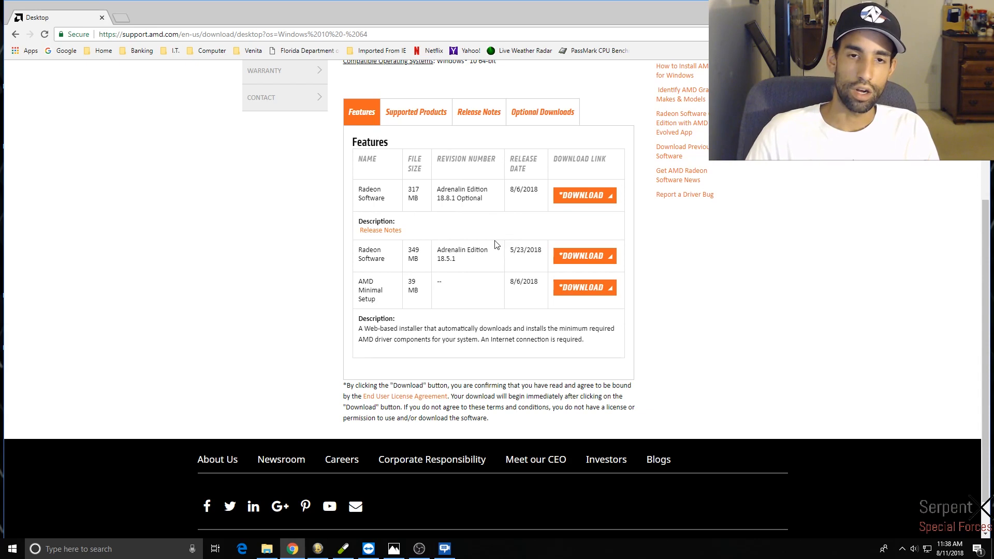
mouse_move(462, 251)
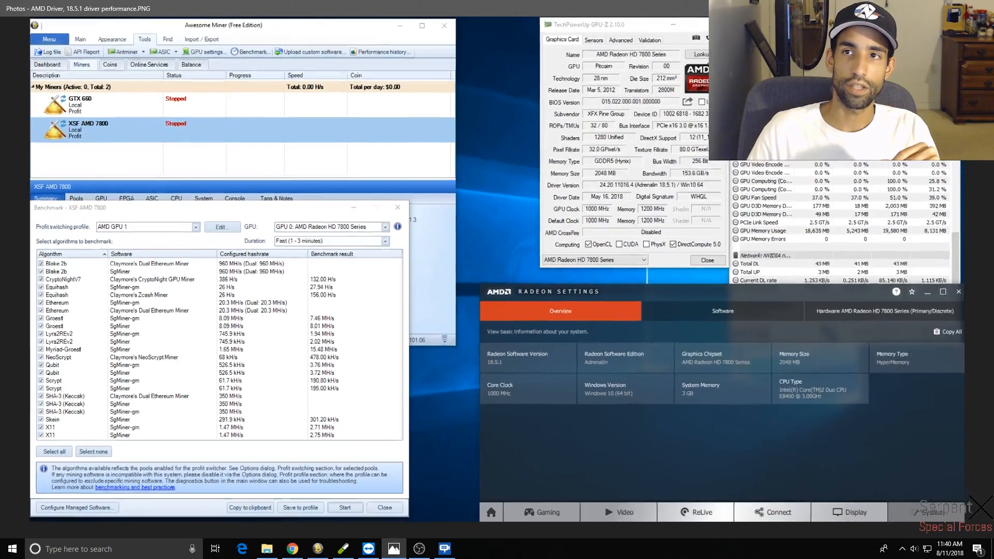
left_click(291, 549)
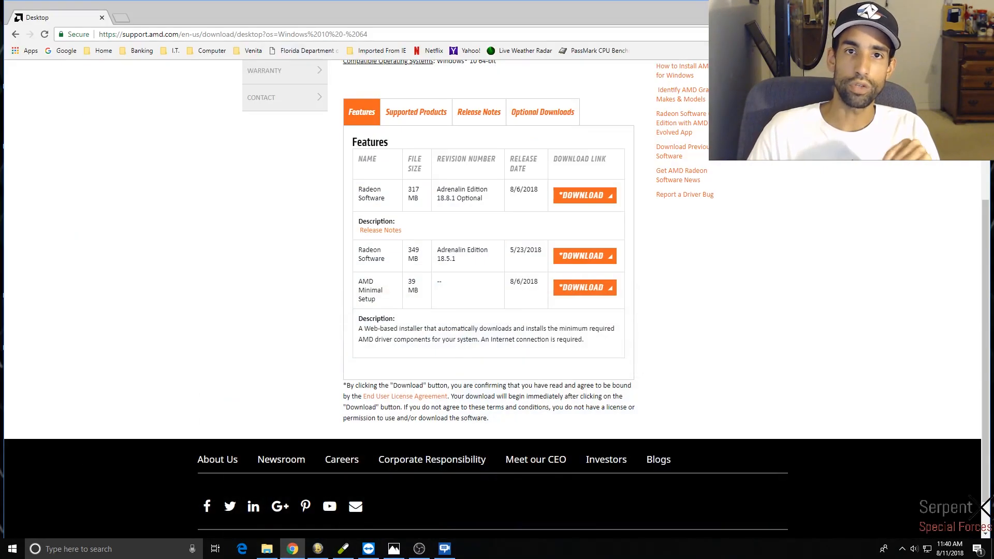